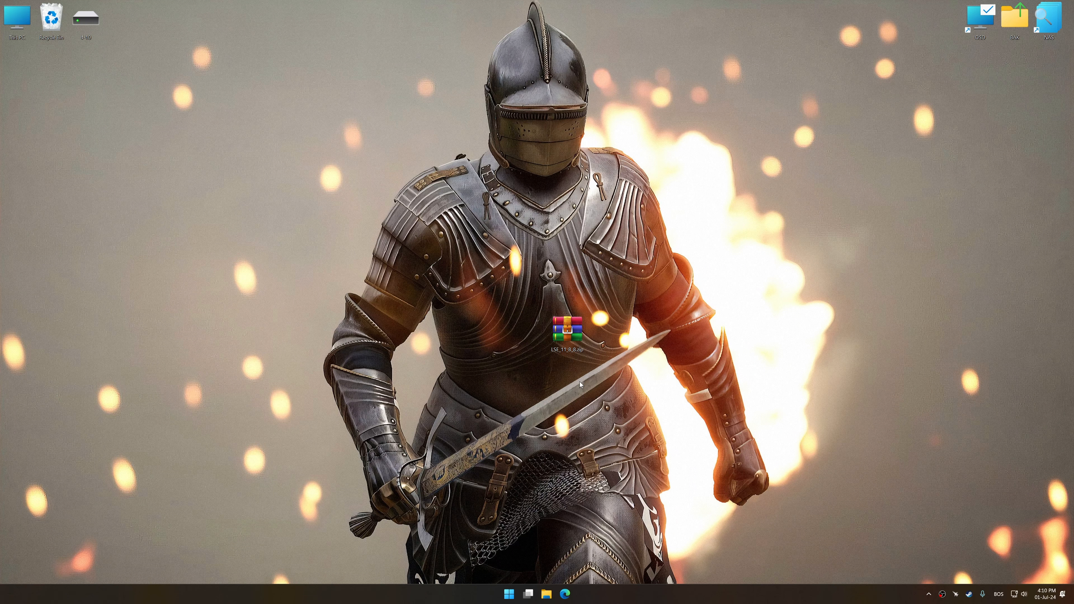
# Extract the LSE archive, accept the licence agreement and run the installation
pyautogui.rightClick(567, 331)
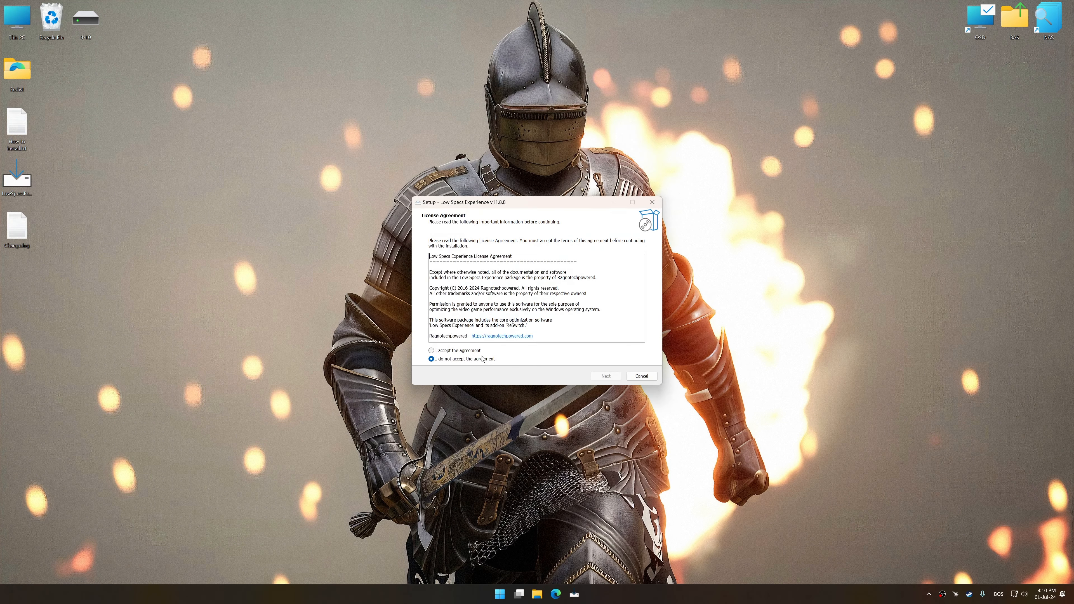
pyautogui.click(606, 376)
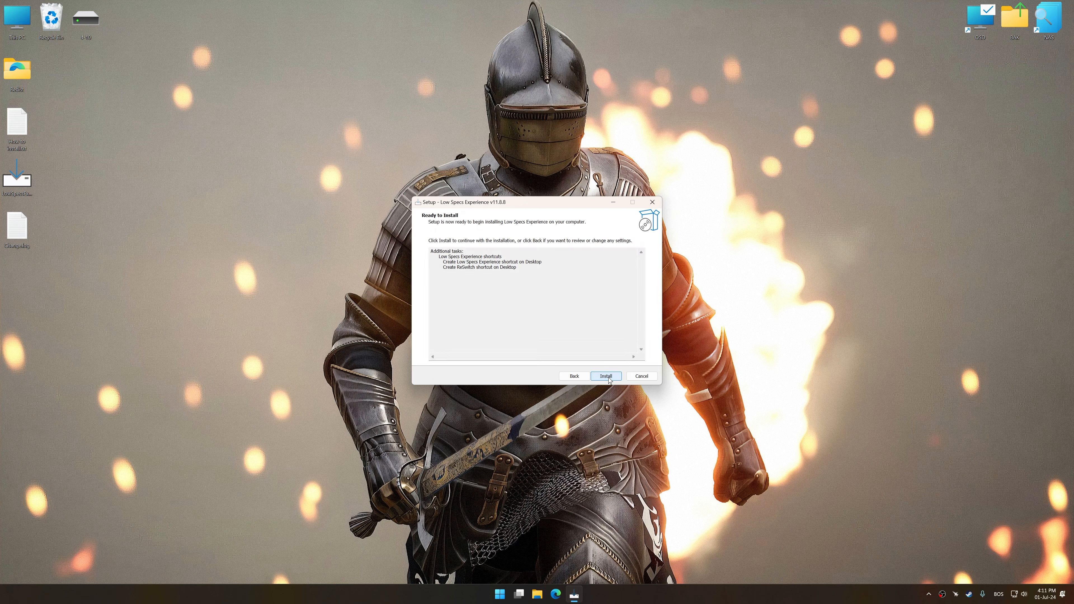
pyautogui.click(606, 376)
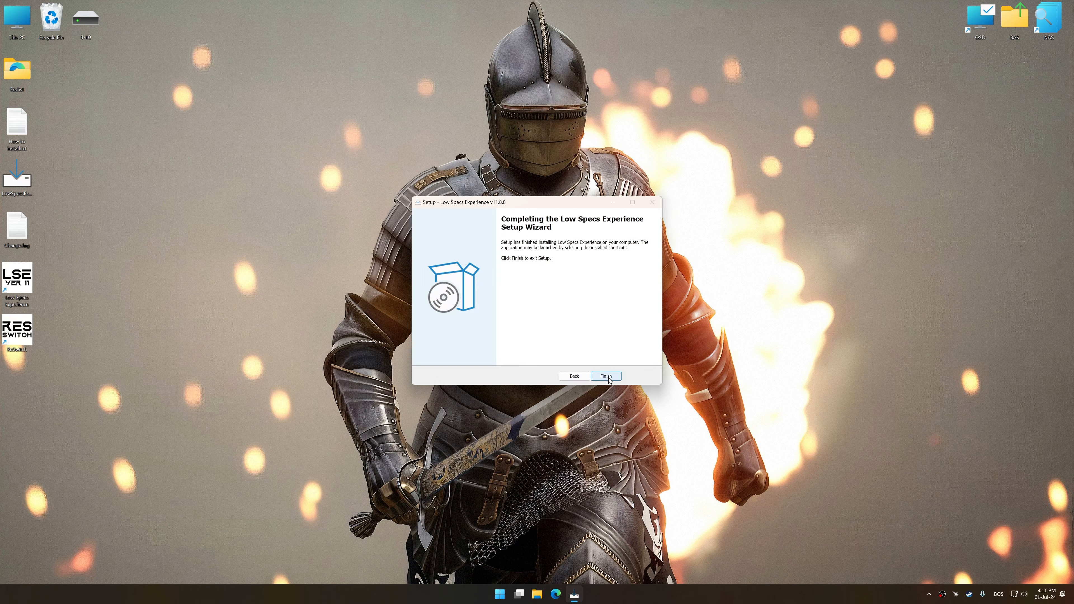
# Finish setup, pick Mordhau in the Optimization Catalog and load its optimization package
pyautogui.click(607, 376)
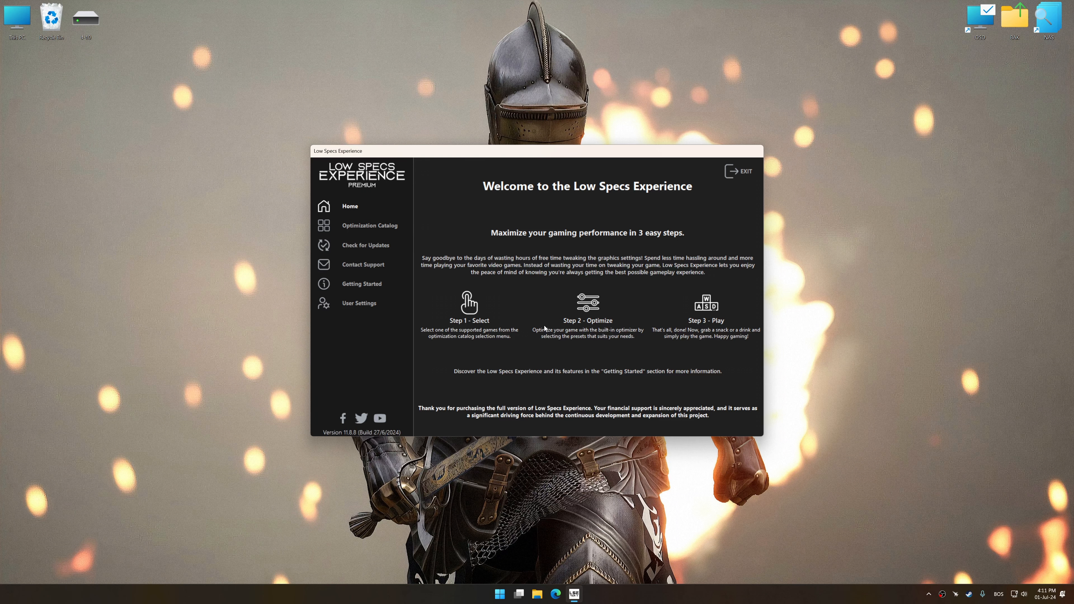
pyautogui.click(370, 225)
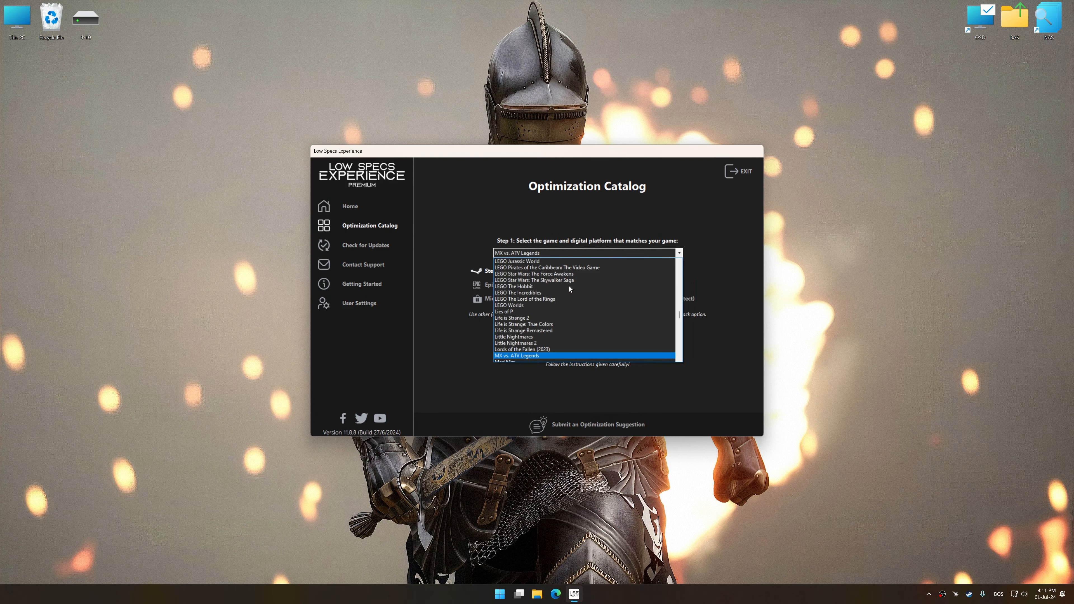
pyautogui.scroll(-3)
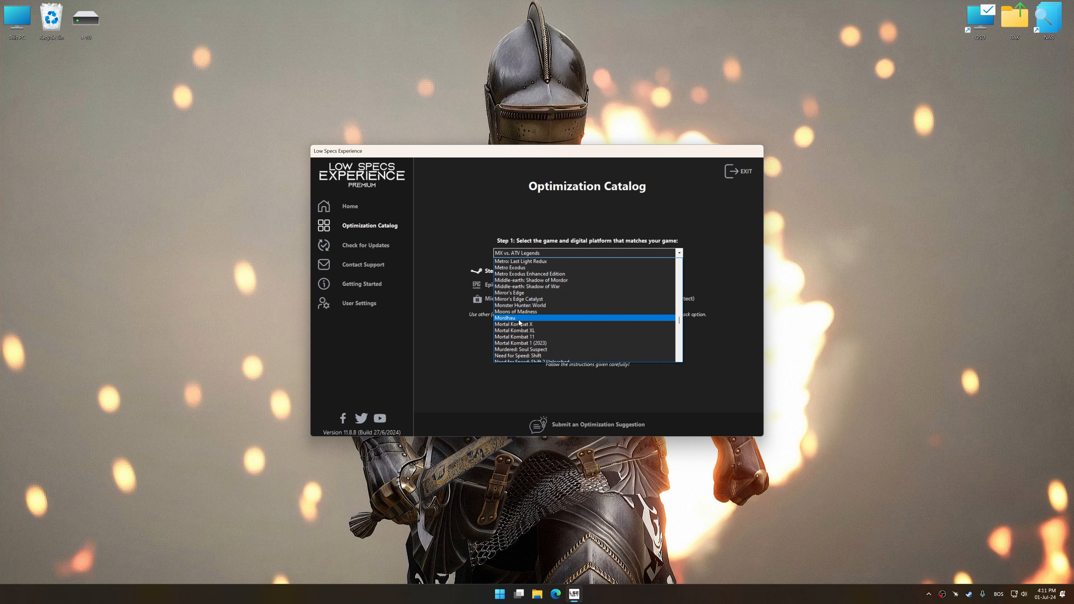
pyautogui.click(505, 318)
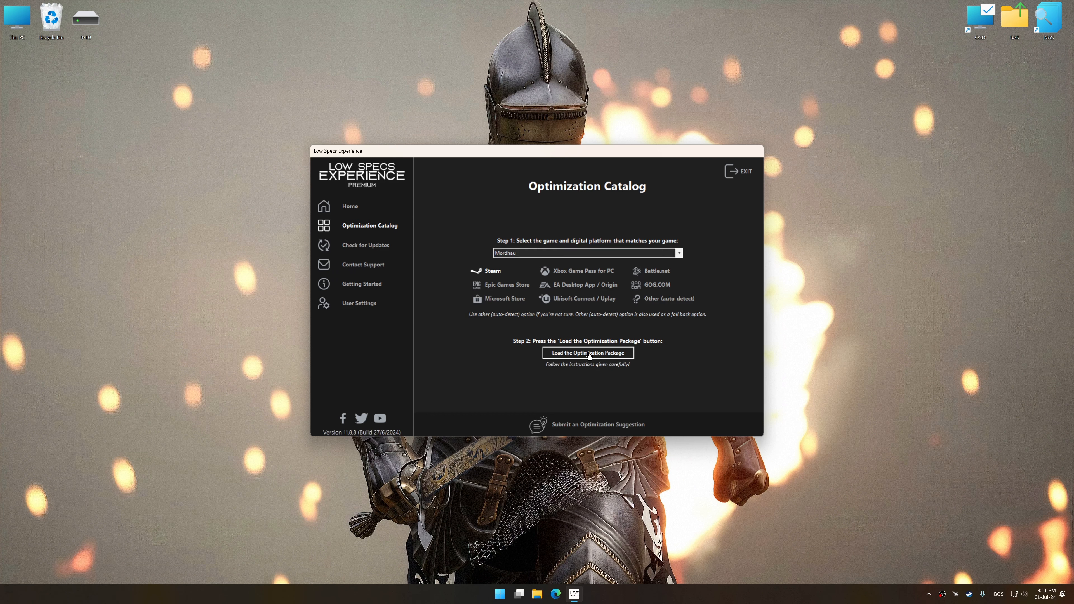
pyautogui.click(589, 353)
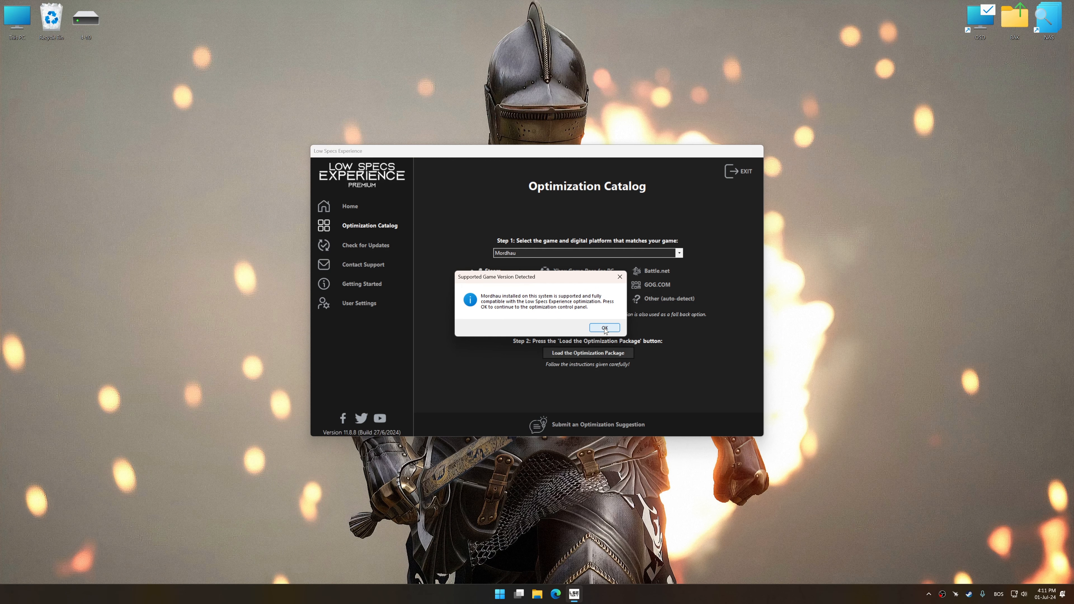
# Choose the Balanced preset for Mordhau with an in-game resolution of 5120 x 2880
pyautogui.click(604, 327)
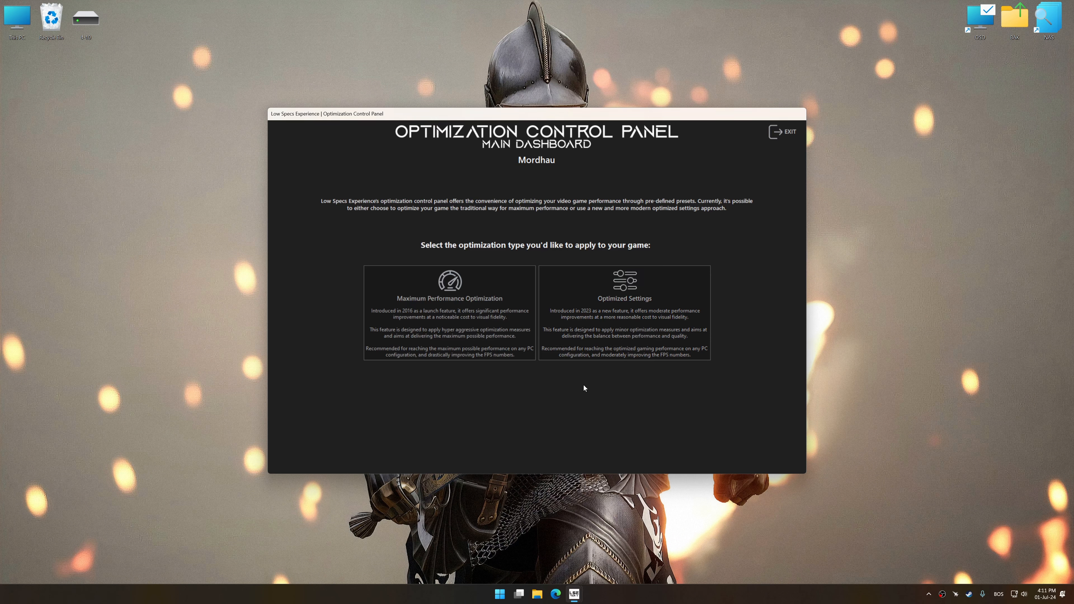
pyautogui.moveTo(610, 338)
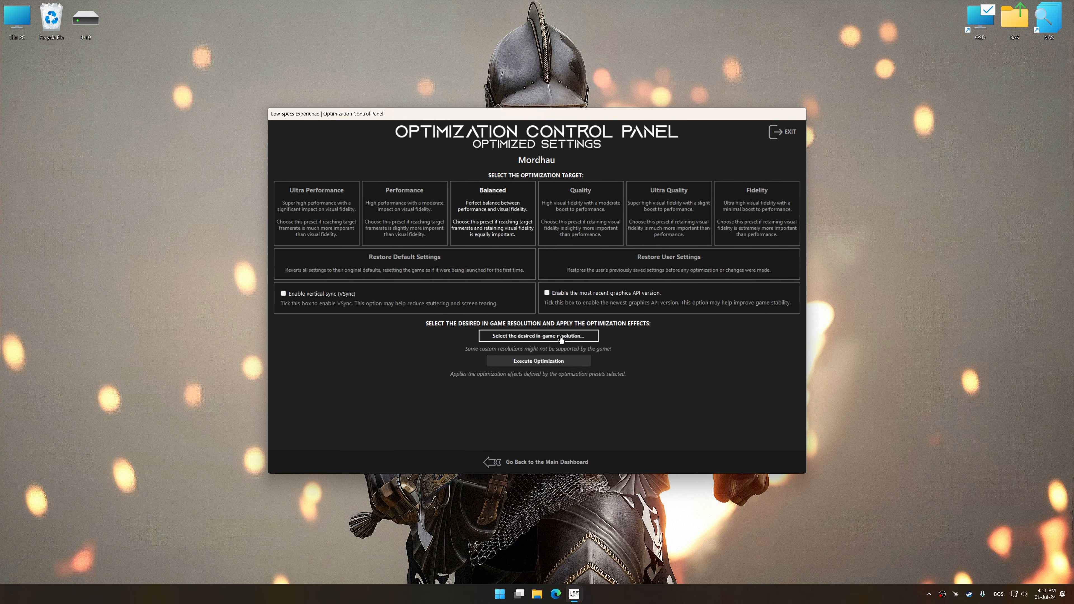
pyautogui.click(539, 336)
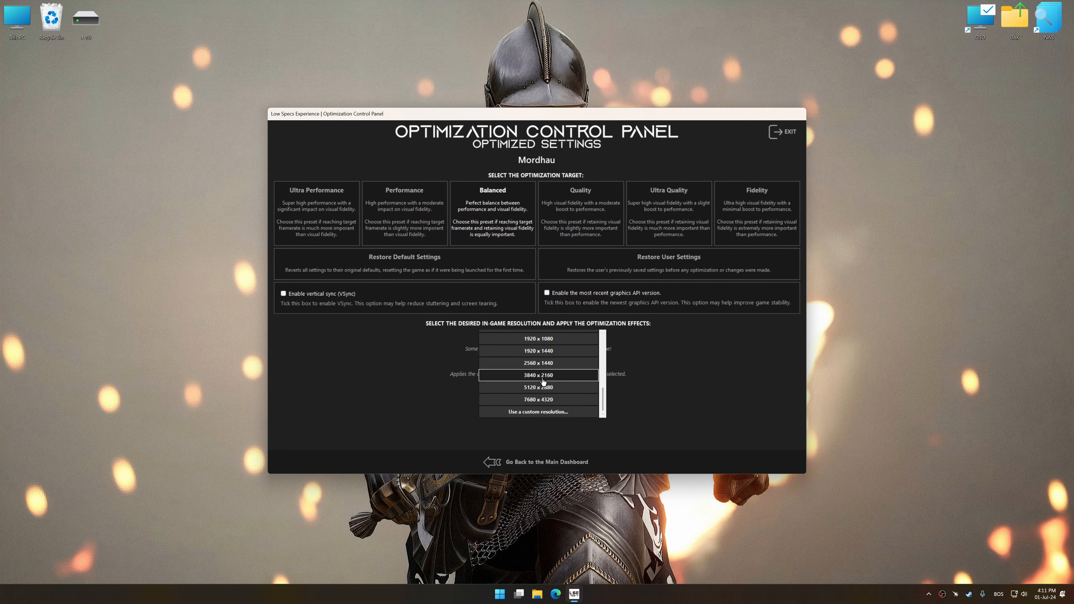
pyautogui.click(538, 388)
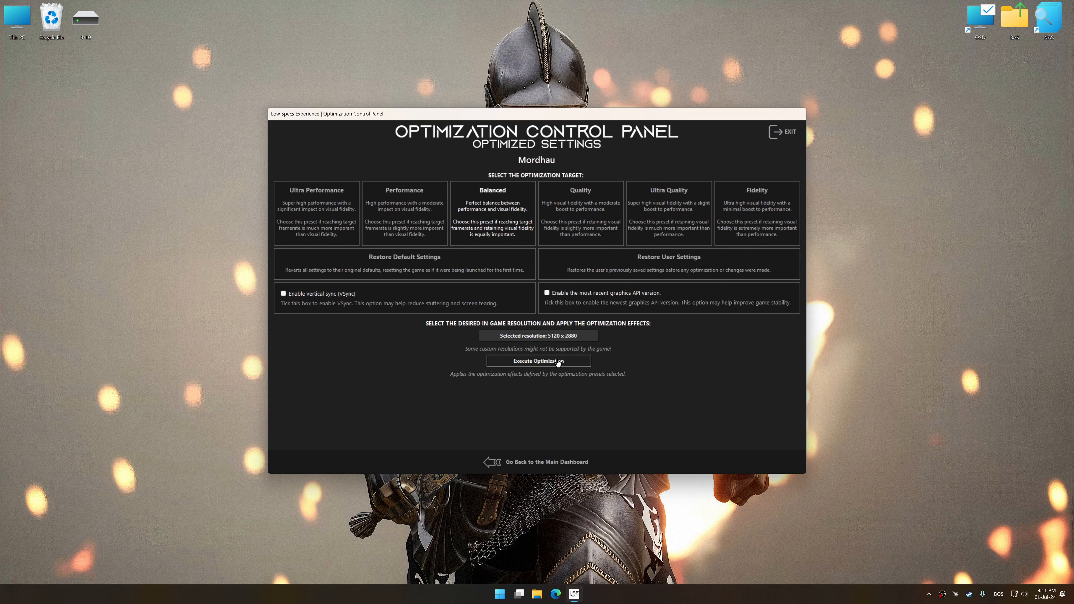
# Execute the Balanced optimization, then restore Mordhau's backed-up user settings
pyautogui.click(538, 361)
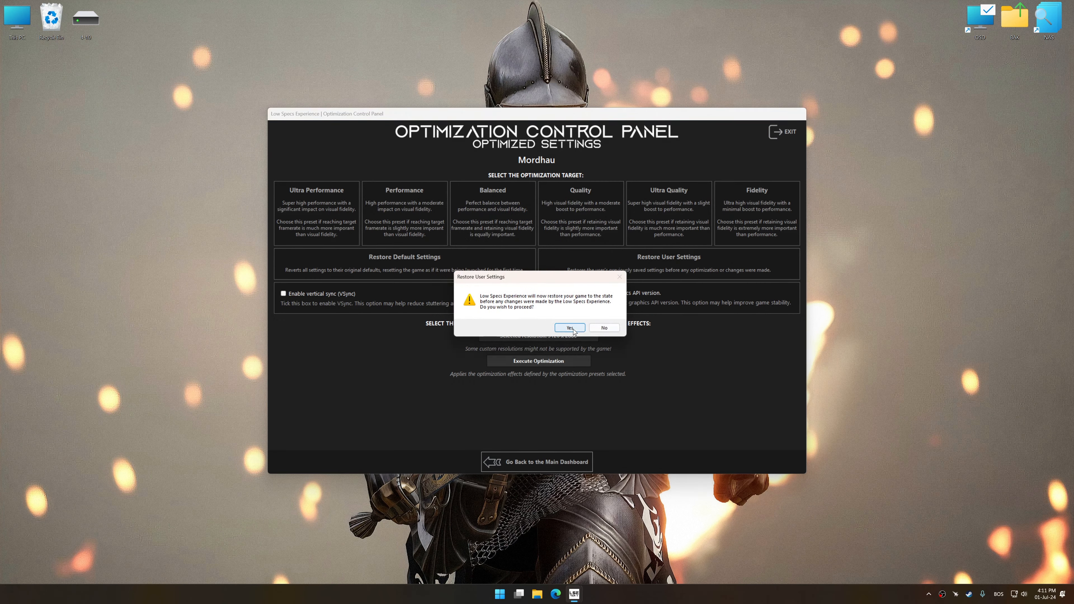
pyautogui.click(569, 328)
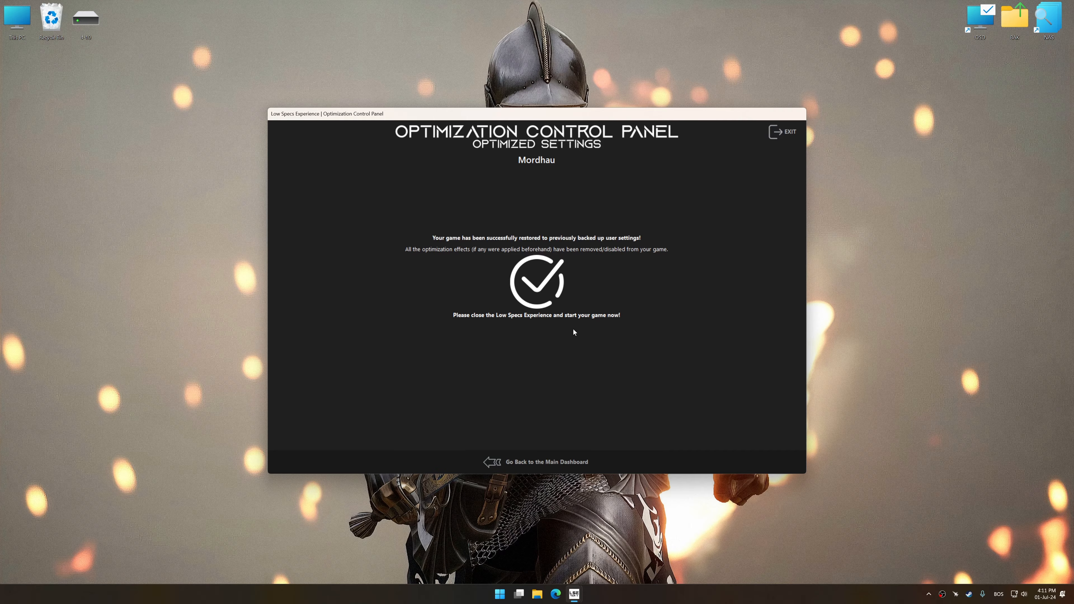